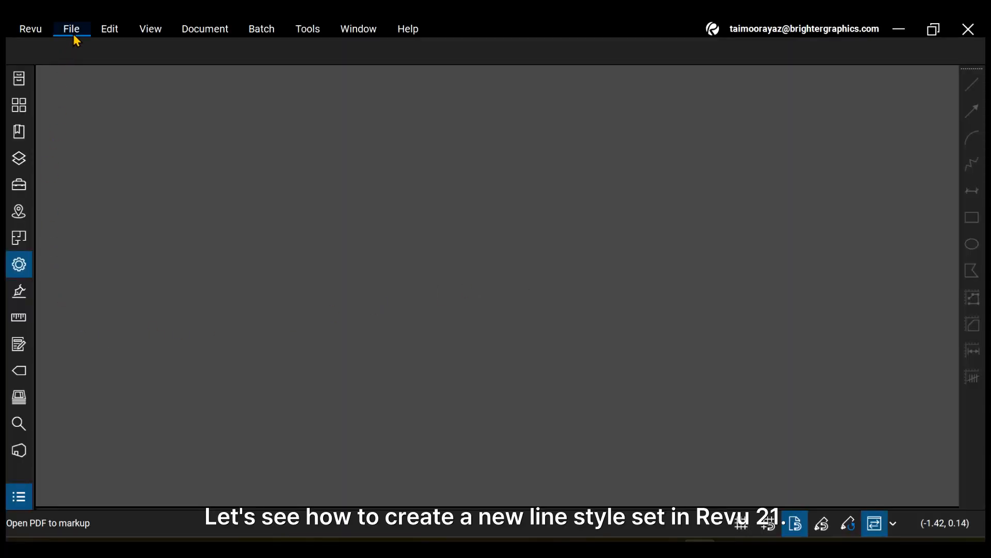
Create a new blank 8.5 x 11 portrait PDF with one page via File > New PDF.
click(71, 29)
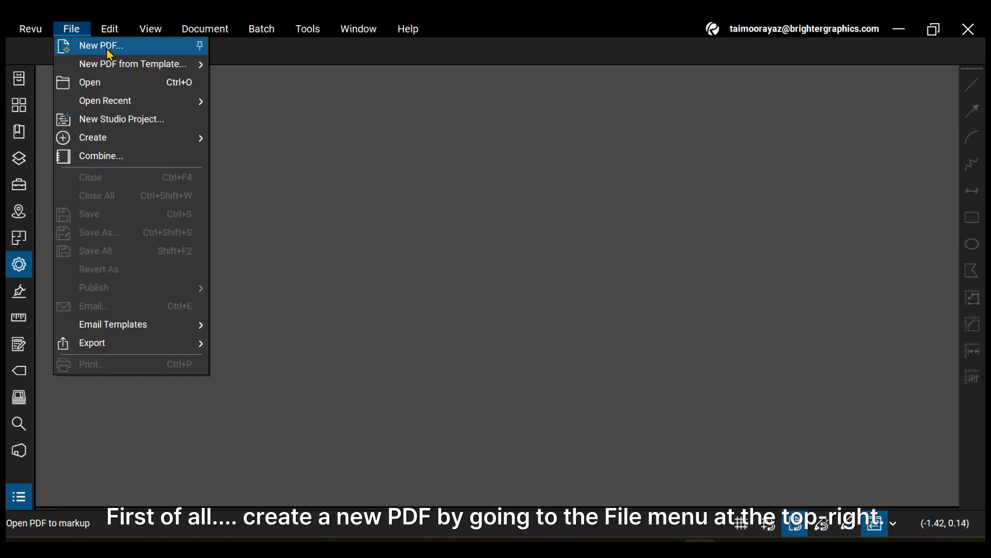
click(100, 45)
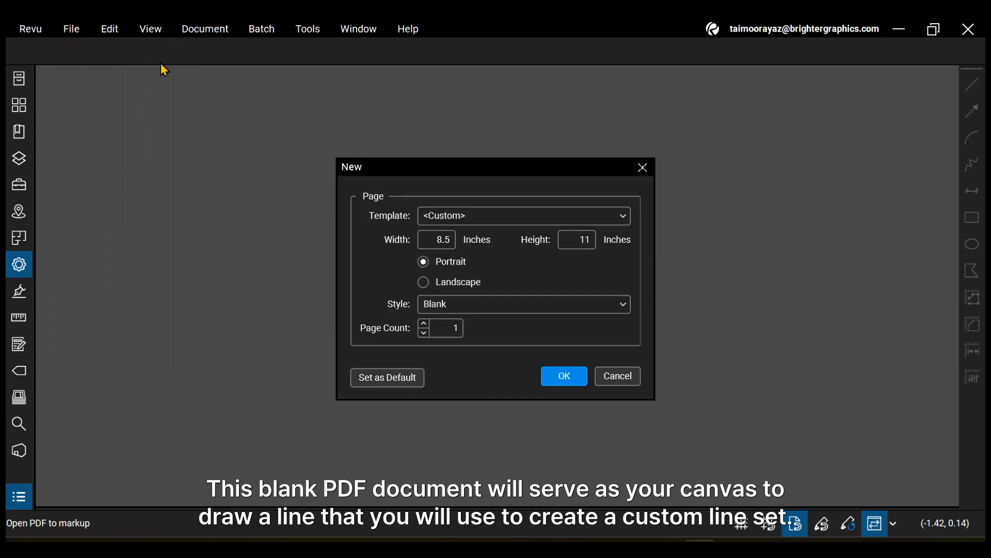
mouse_move(509, 279)
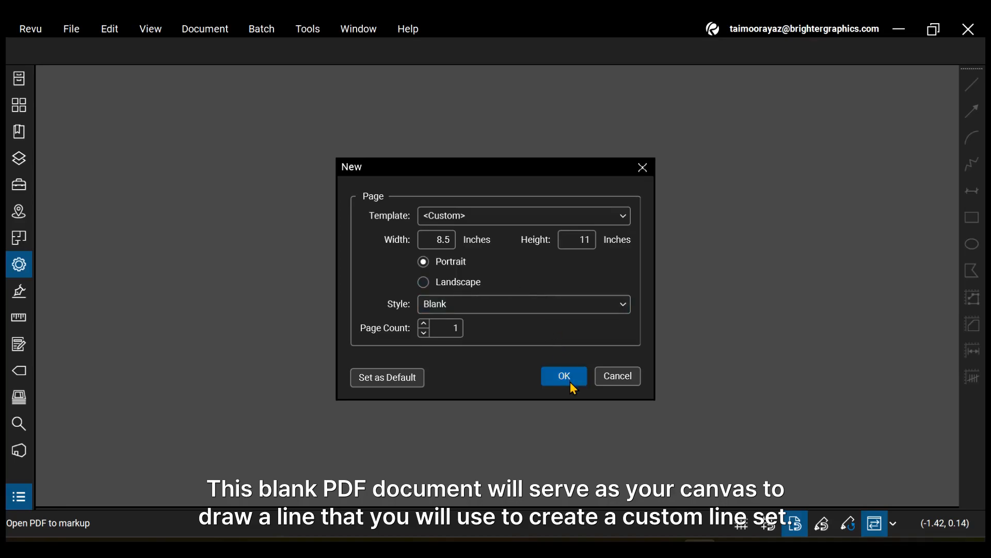
click(562, 376)
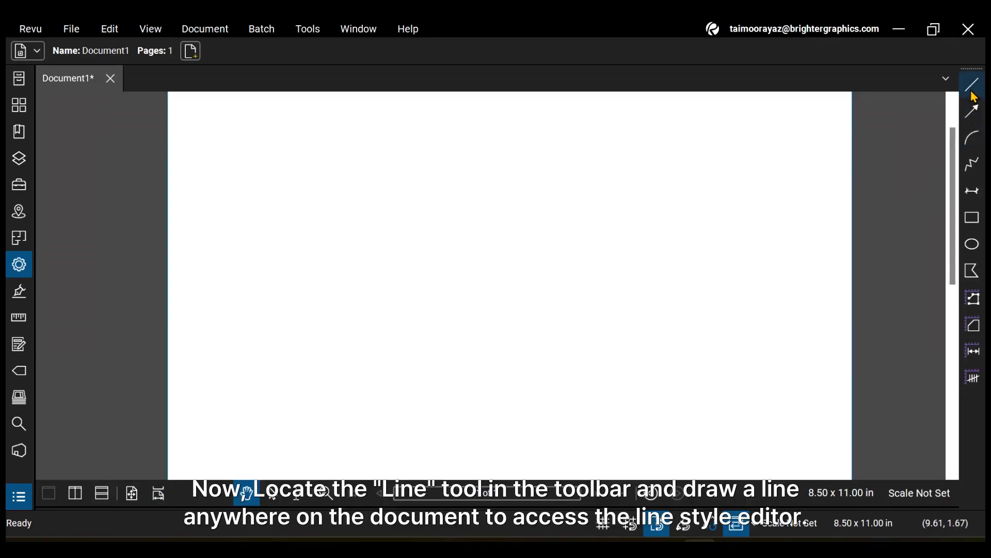
Draw a red diagonal line across the page with the Line tool.
click(973, 86)
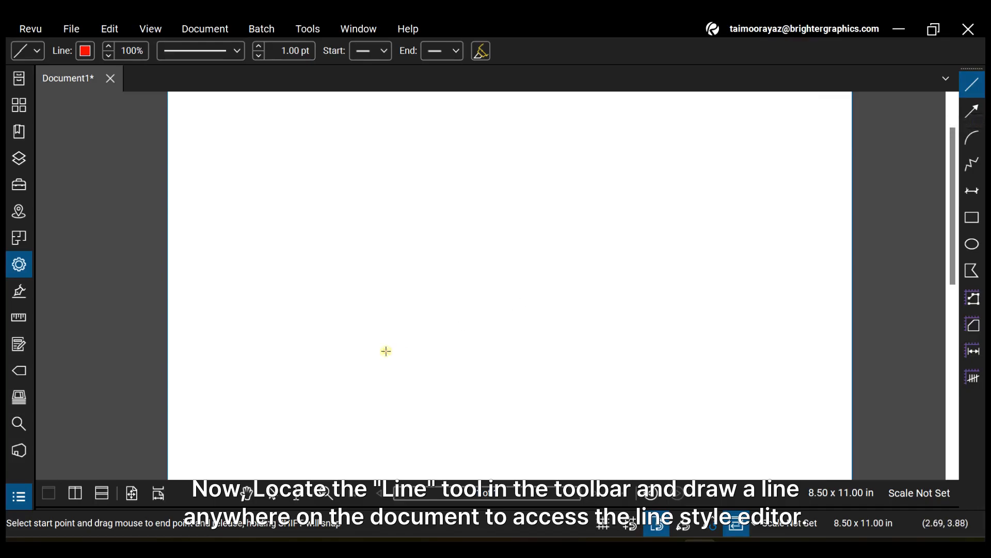
drag(385, 351, 619, 205)
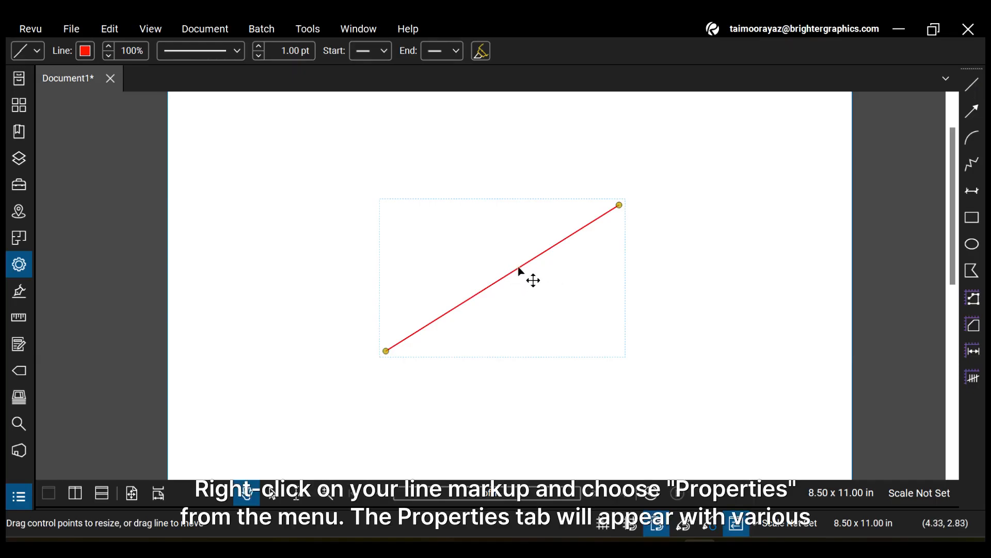
From the red line's Properties, choose Manage... in the Style dropdown to reach Manage Line Style Sets.
right_click(519, 272)
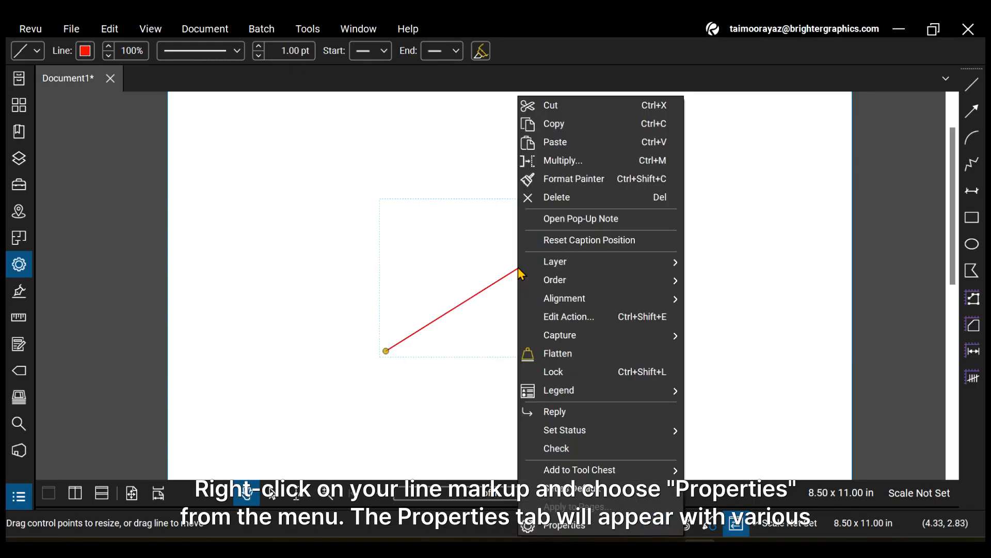
mouse_move(563, 525)
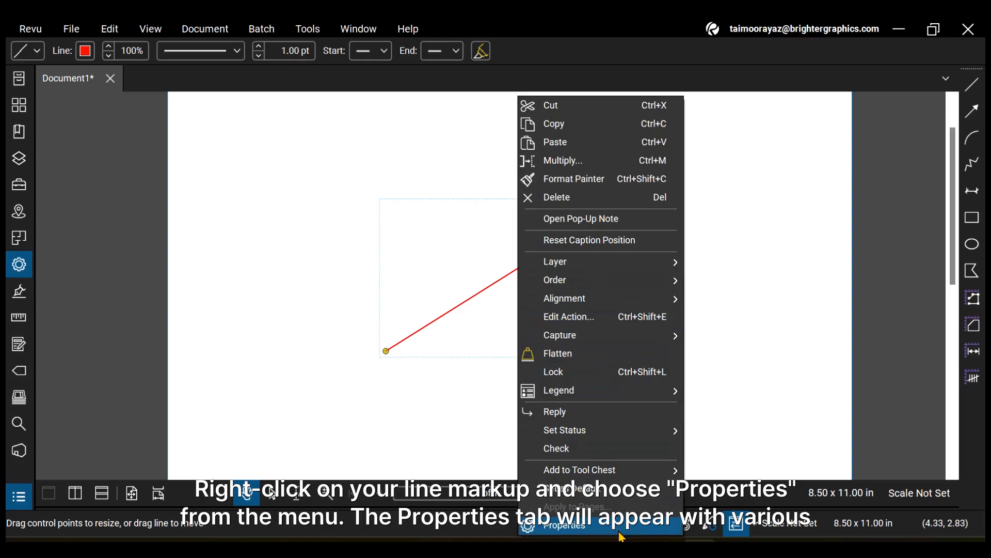
click(565, 525)
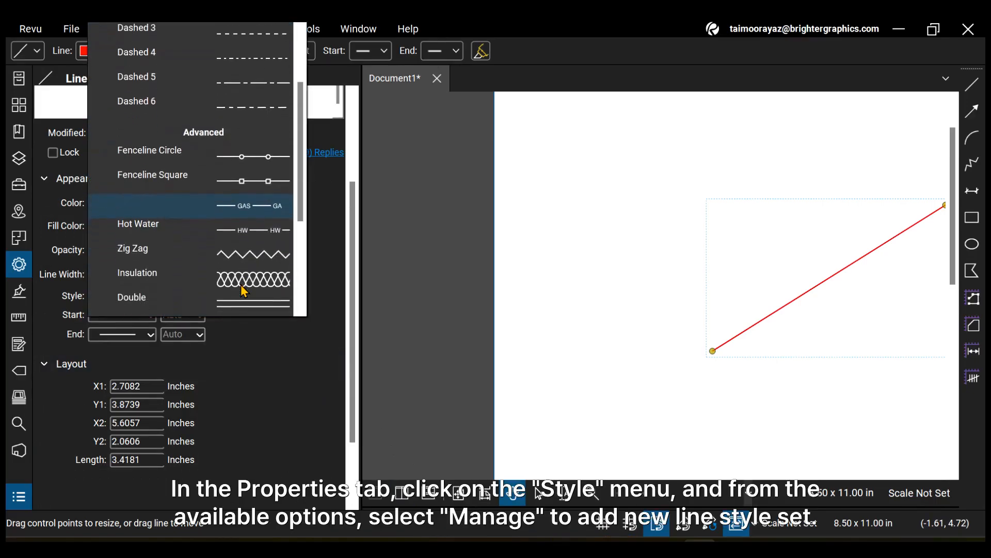
scroll(down, 3)
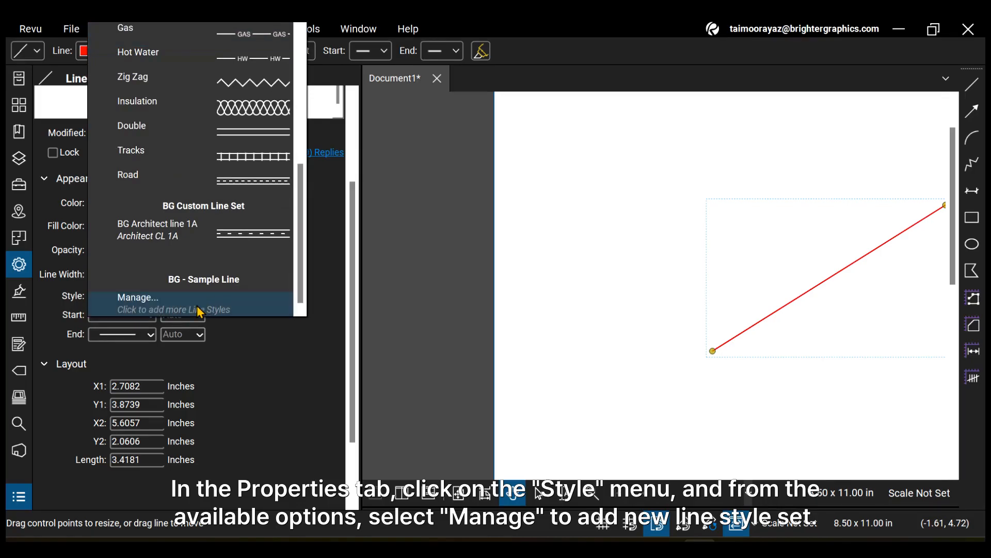
click(138, 298)
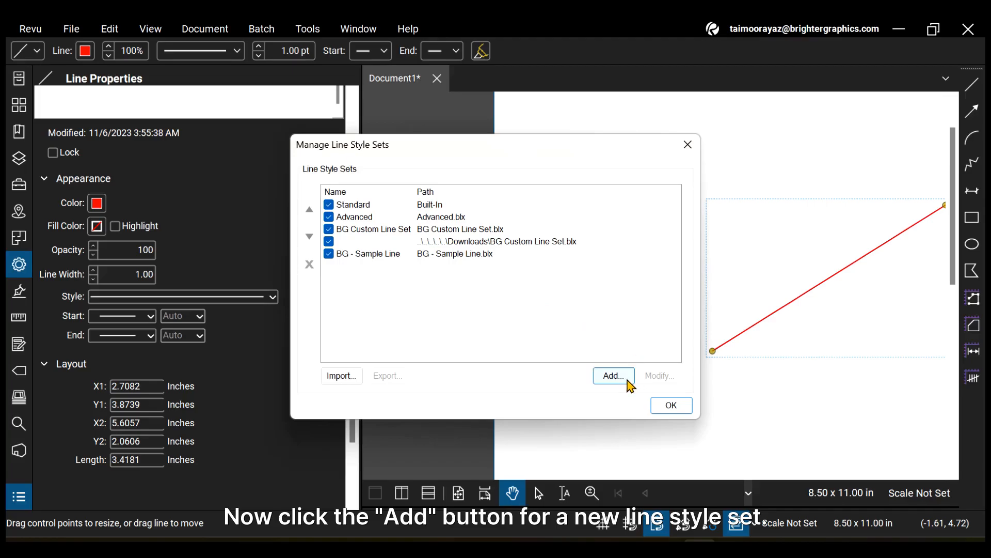
Add a new line style set titled 'Sample Line Set - BG' and confirm it.
click(613, 376)
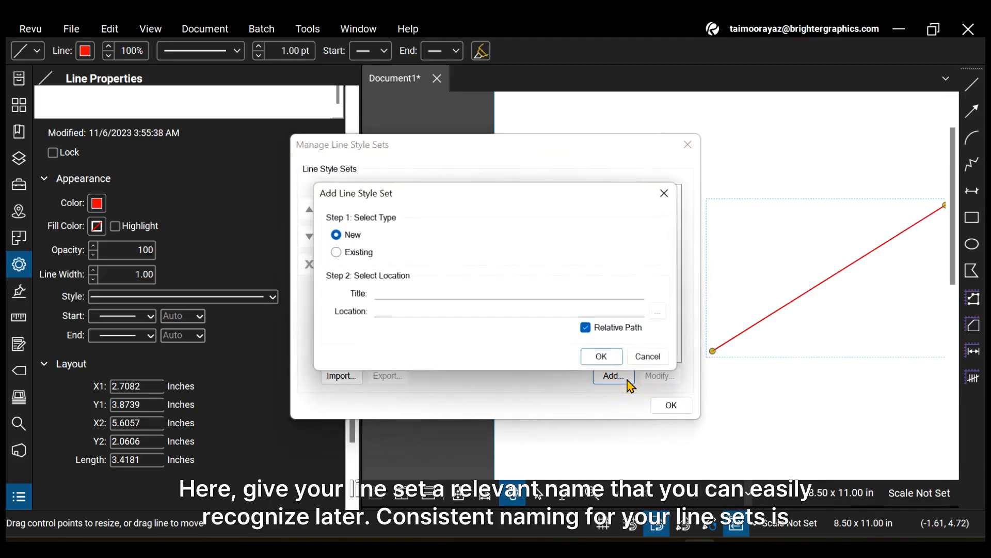
click(507, 292)
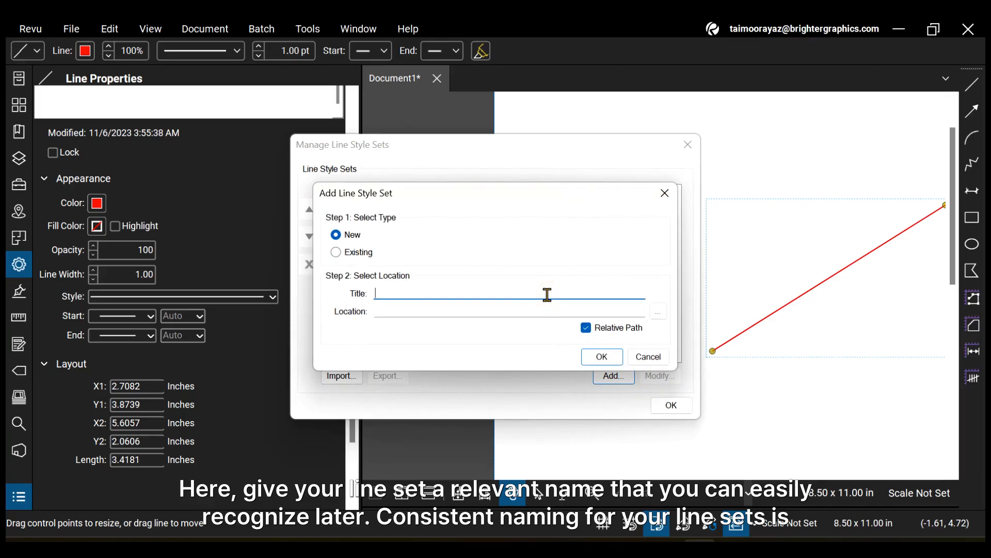
text(Sample LI)
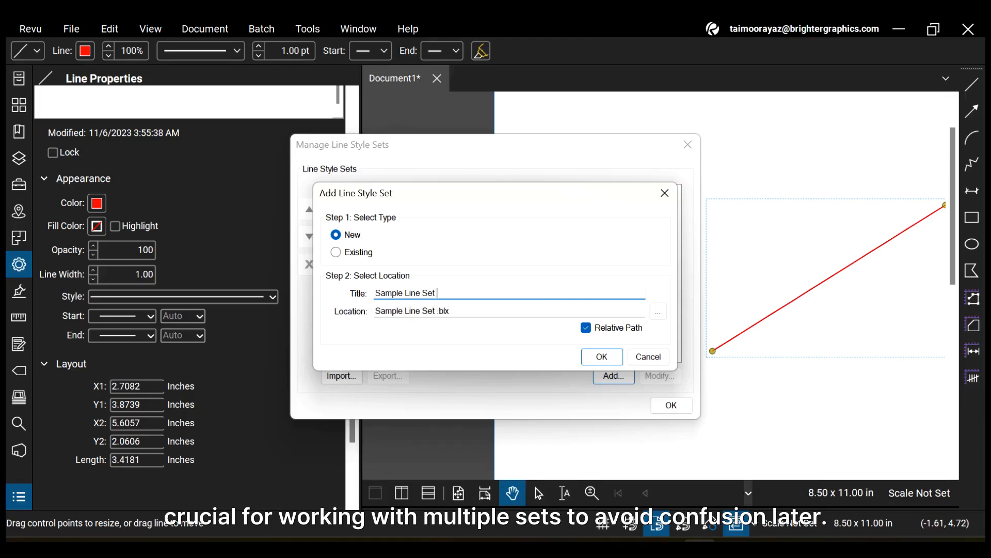
text(- BG)
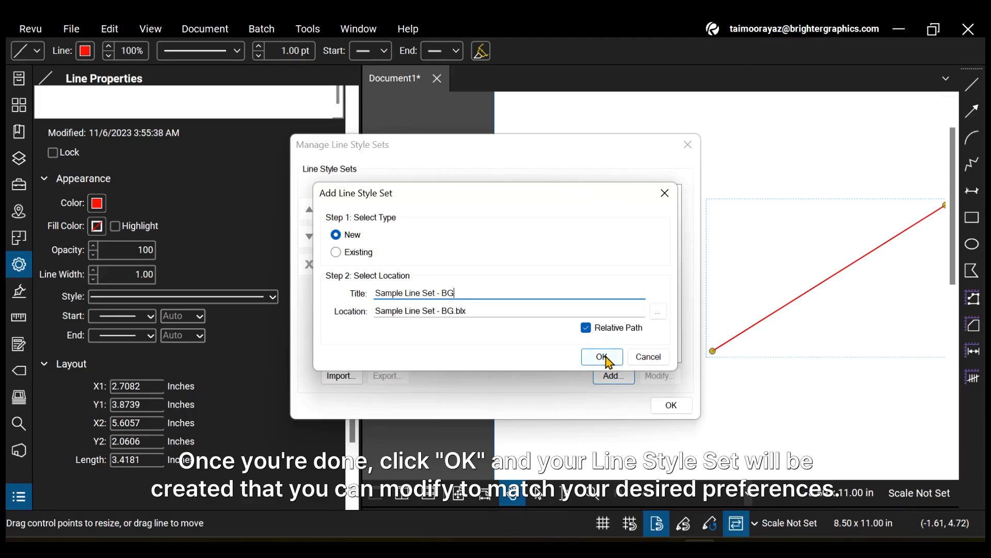
click(601, 357)
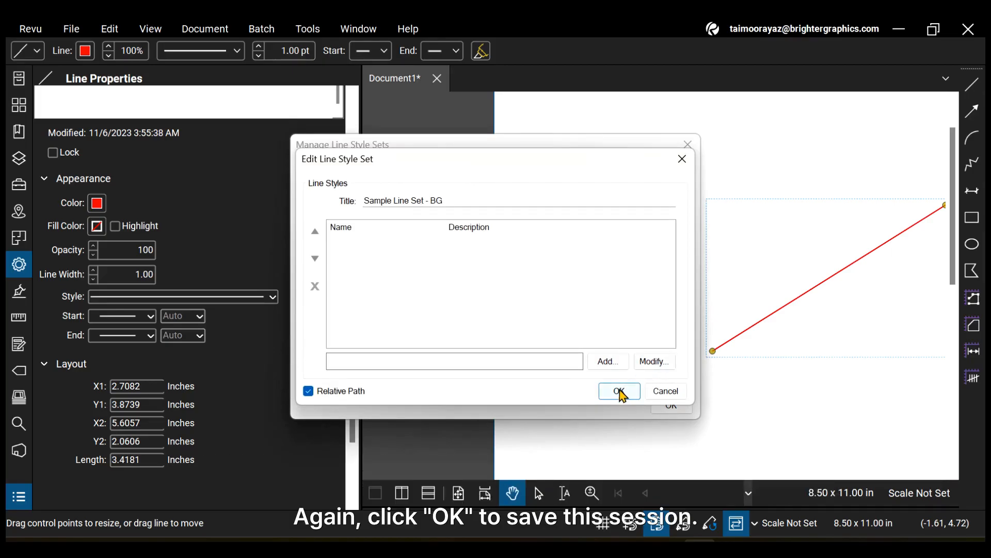
Confirm the empty Edit Line Style Set dialog and close Manage Line Style Sets, saving the set.
click(618, 390)
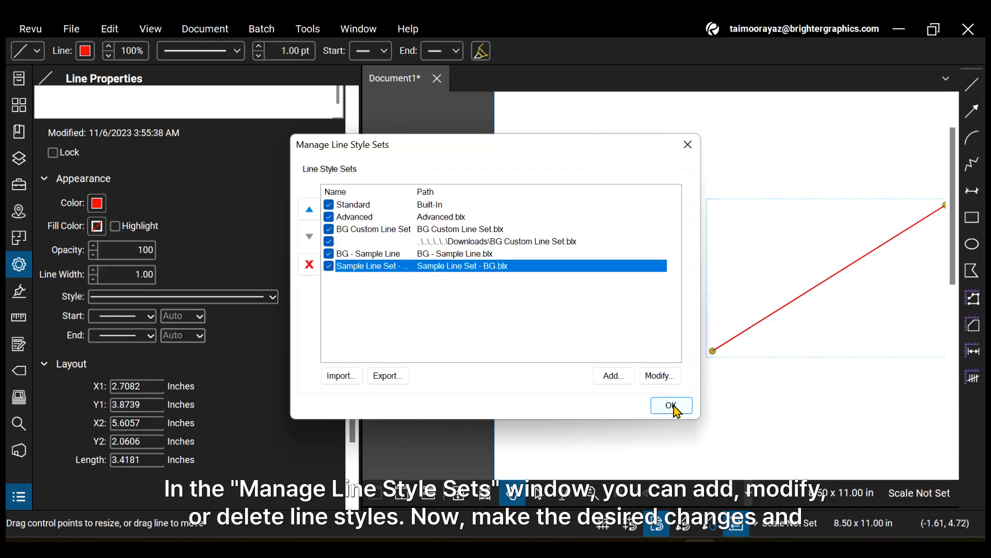
click(671, 405)
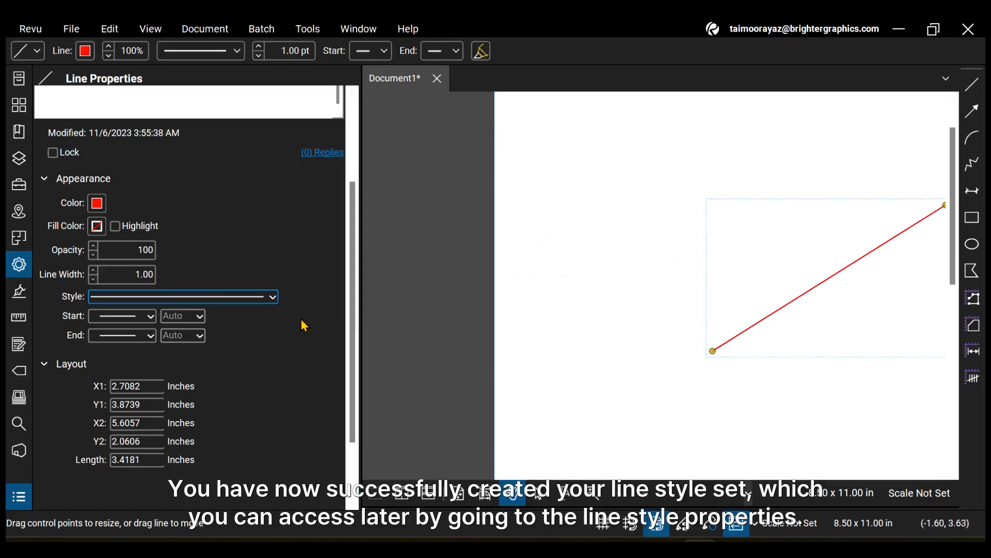
Verify 'Sample Line Set - BG' appears in the Style dropdown, then hide the properties panel.
click(183, 296)
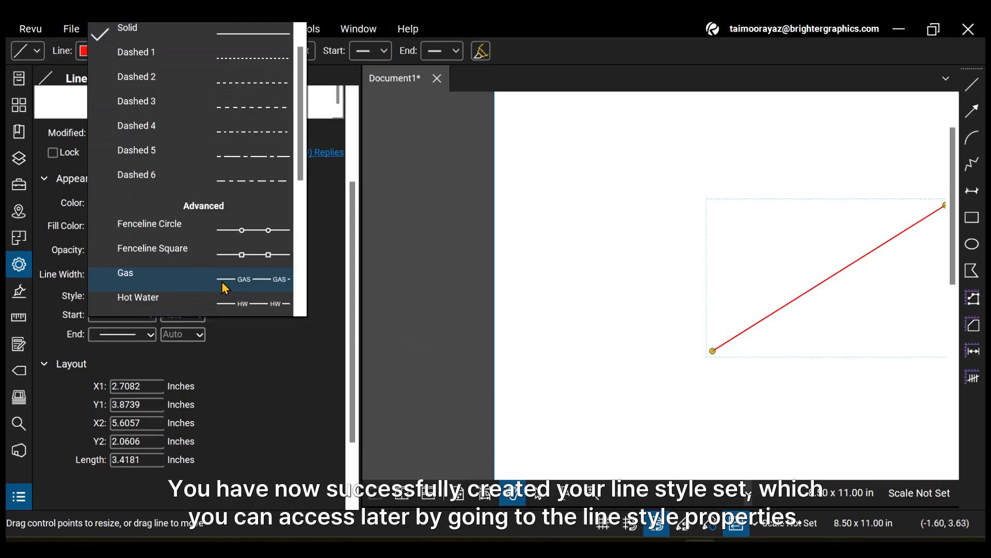
scroll(down, 3)
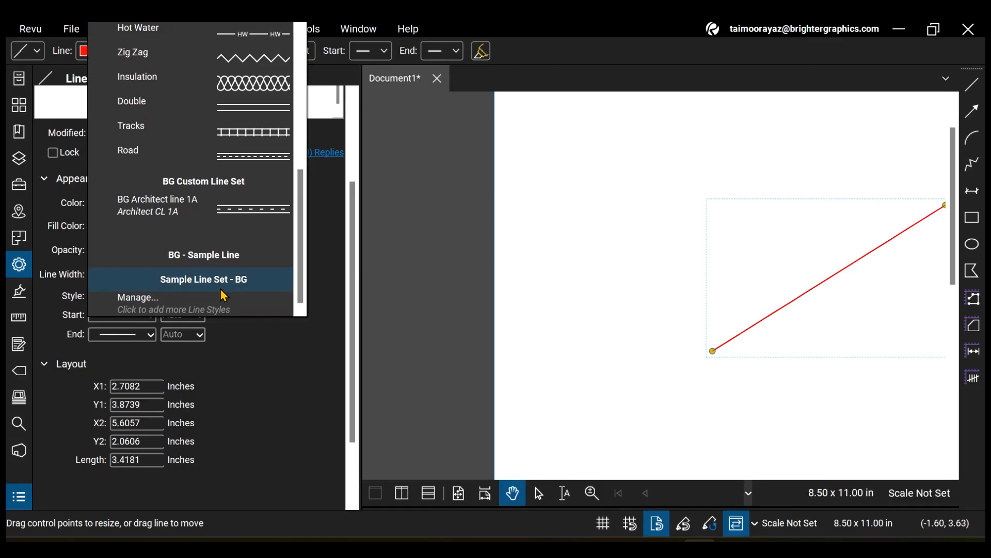
click(204, 279)
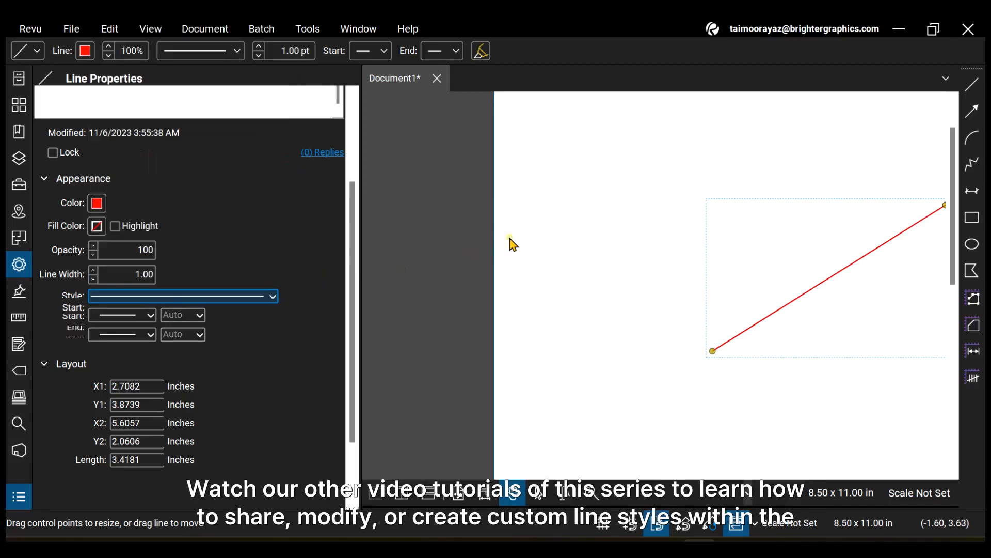
click(18, 264)
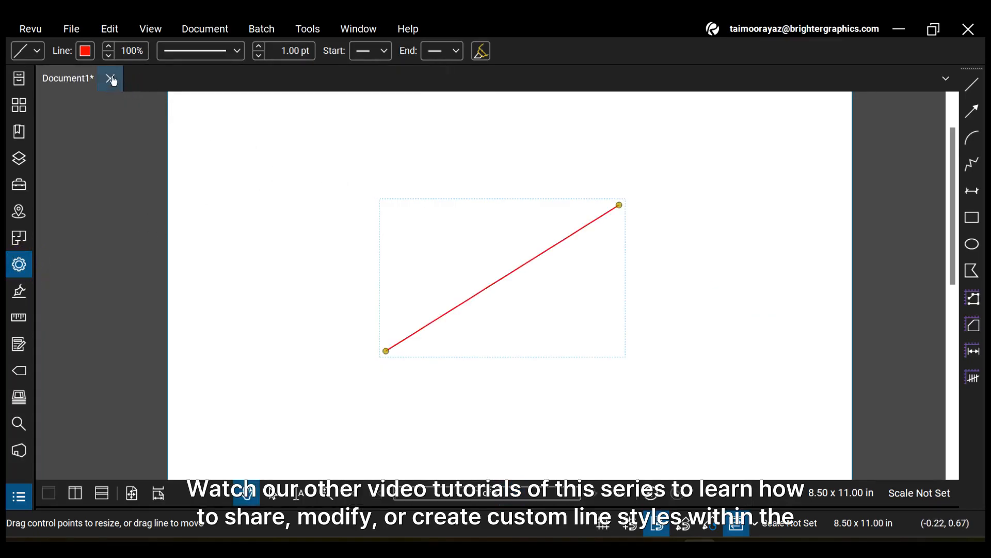
Close Document1 and discard its changes with Don't Save.
click(111, 78)
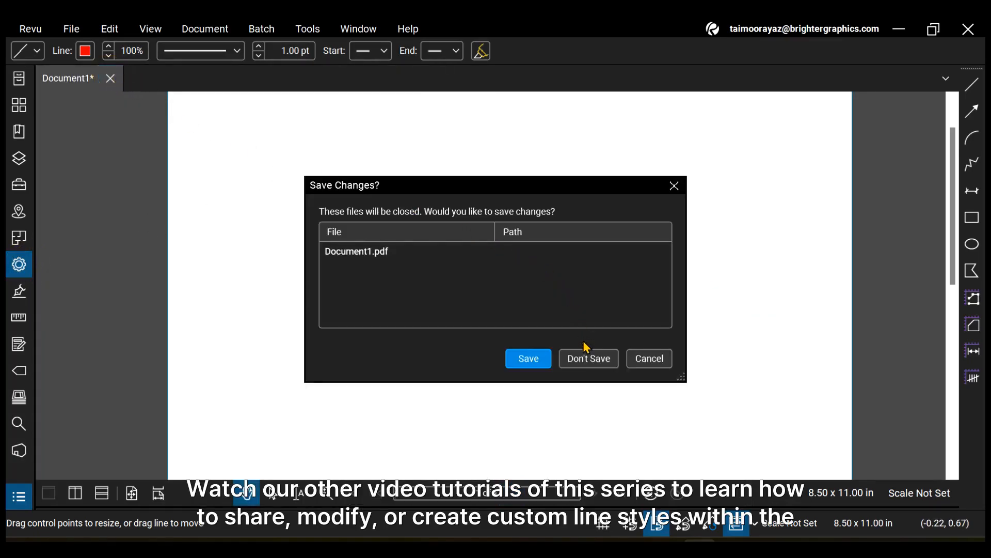
click(587, 358)
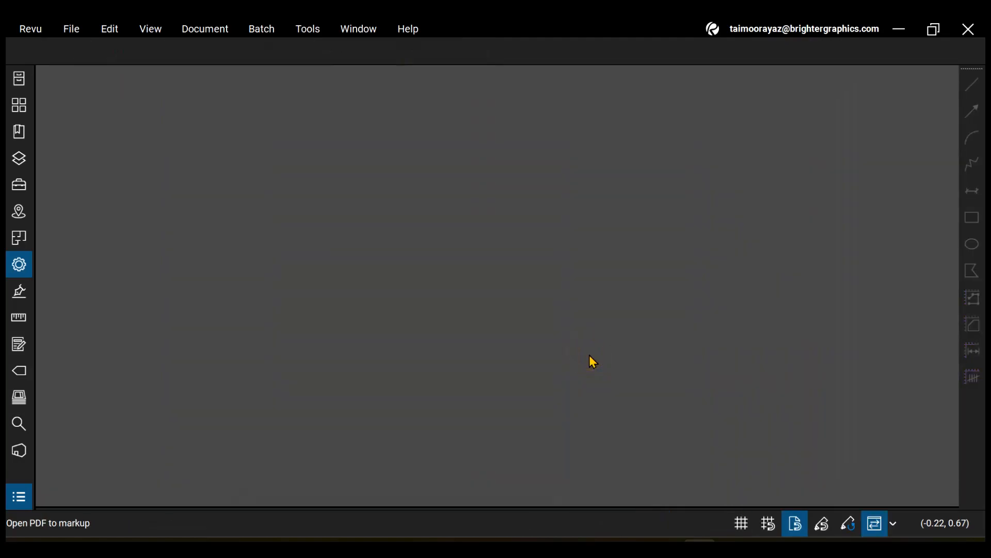
mouse_move(494, 307)
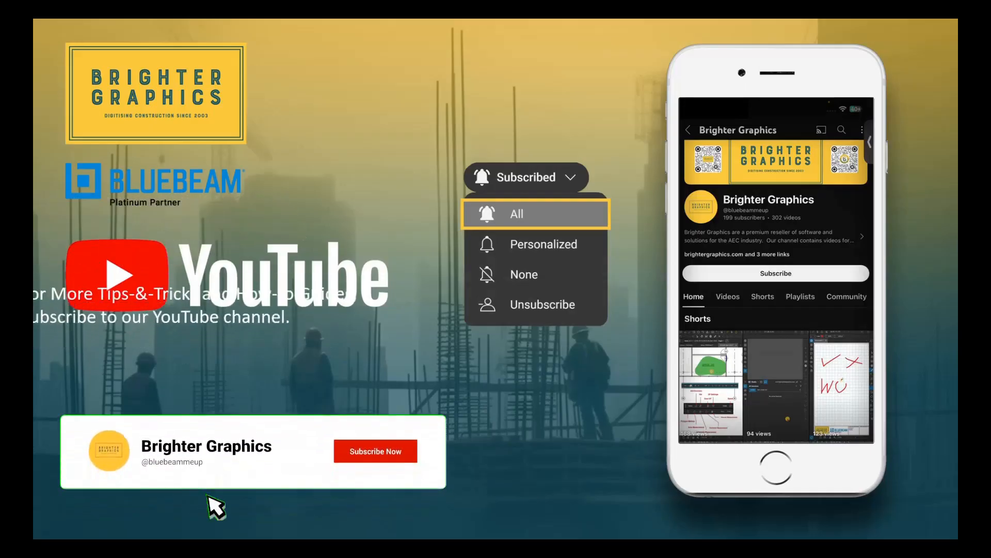
click(374, 451)
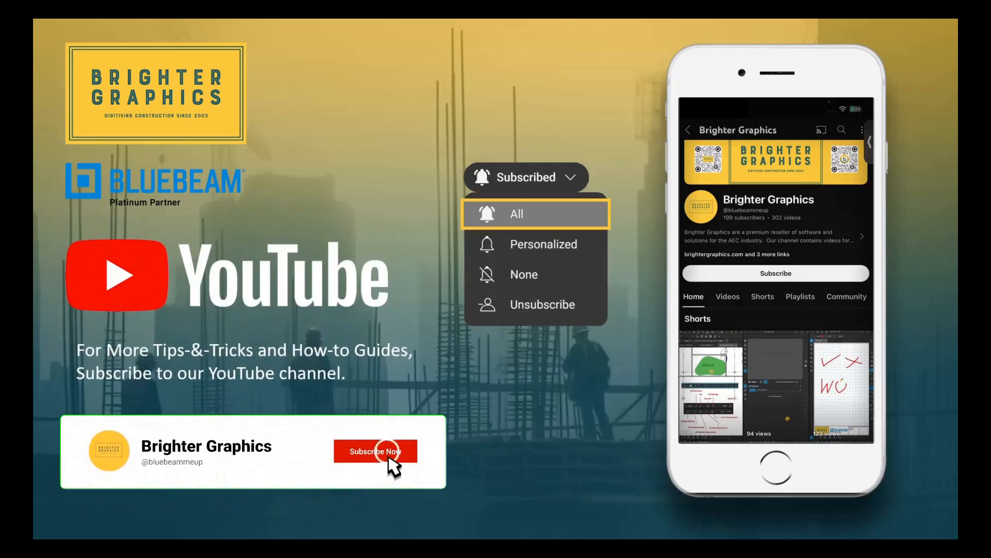
click(375, 451)
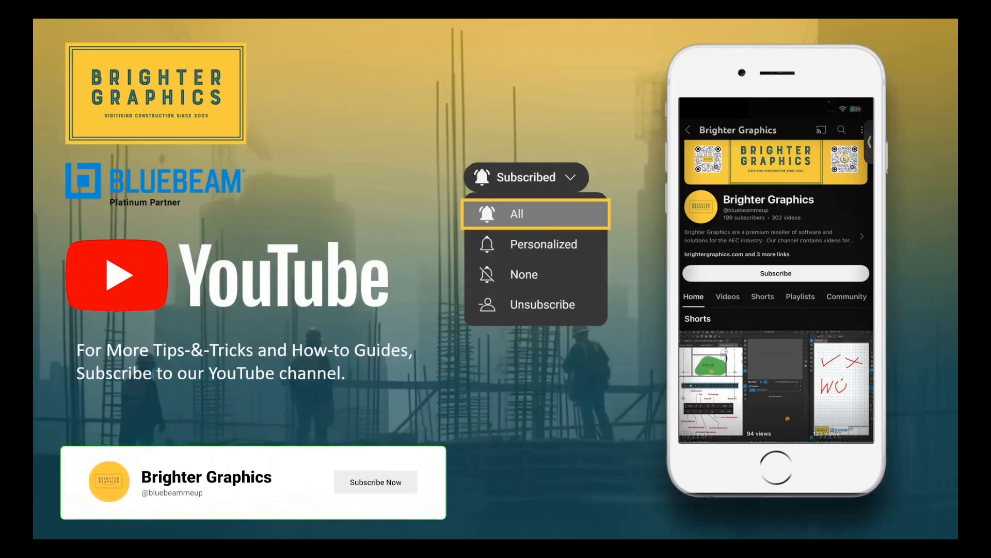